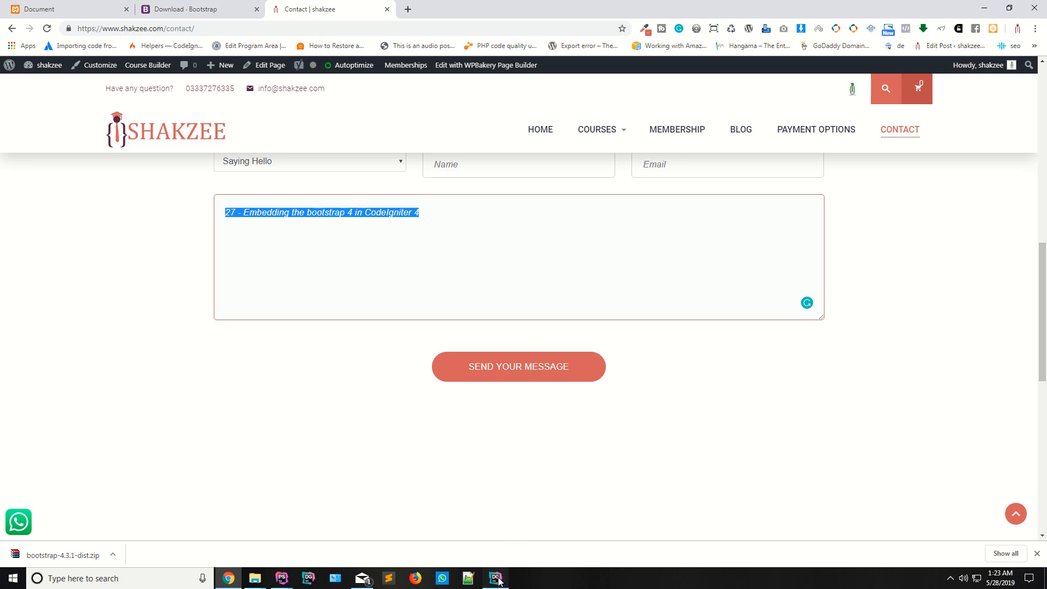
Switch to DataGrip to view the ci4 students table columns and rows.
click(496, 577)
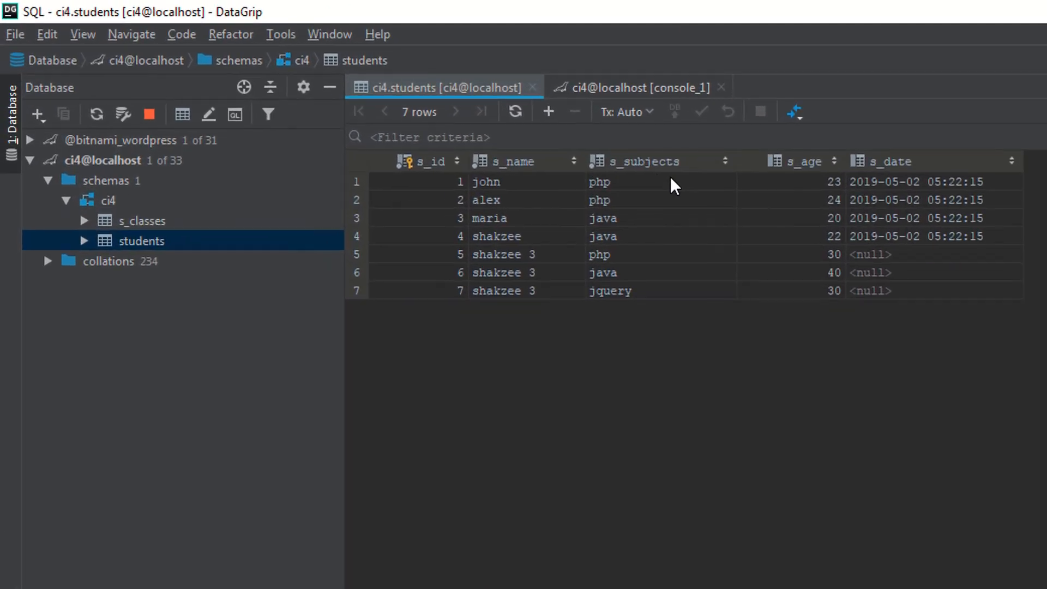
mouse_move(851, 193)
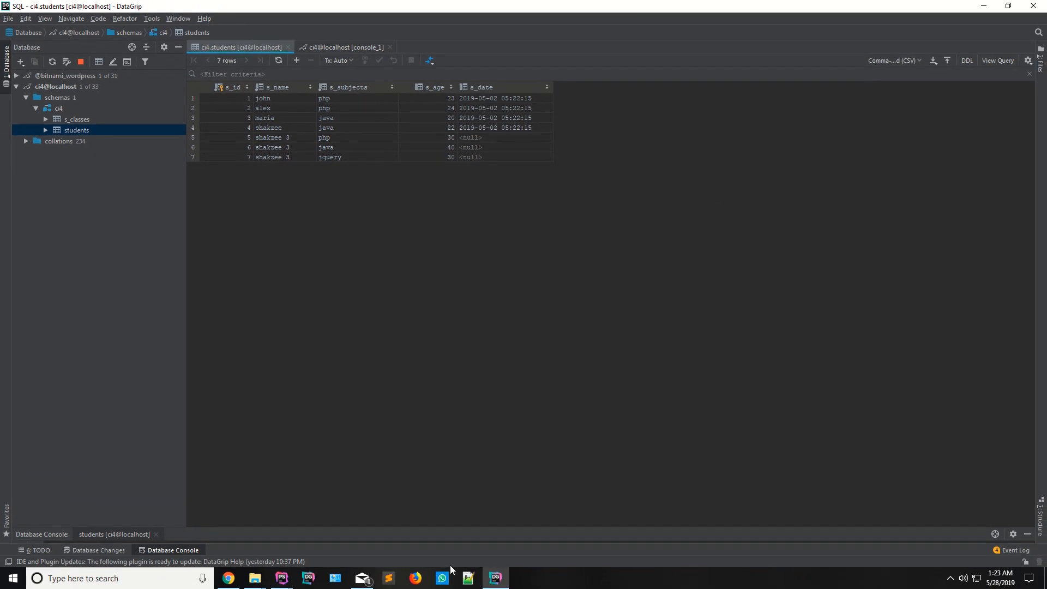
mouse_move(285, 438)
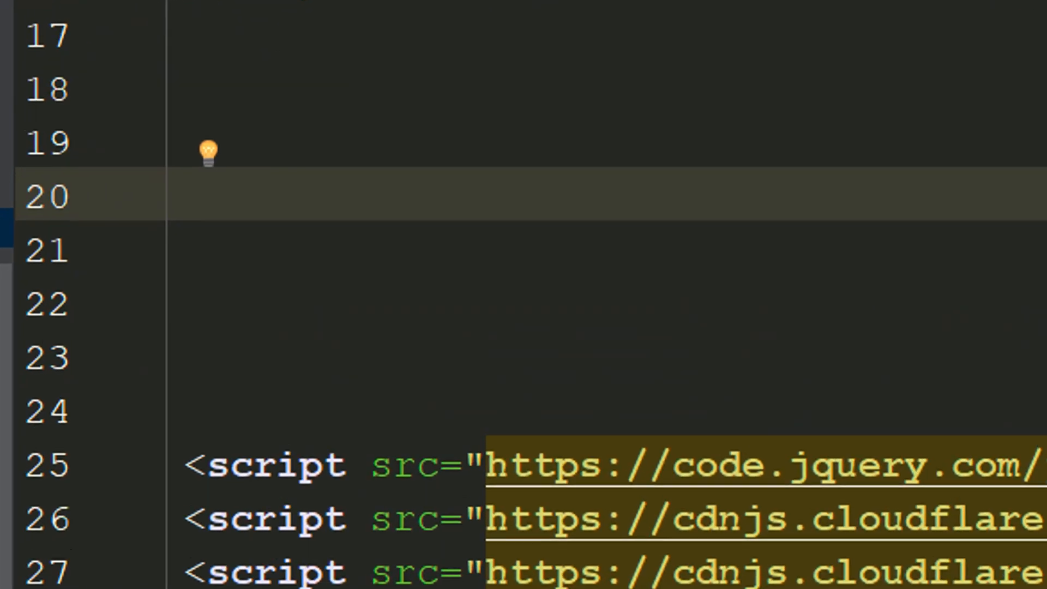
Type $s_id; in home.php and duplicate it into $s_name, $s_subjects, $s_date, $s_age.
text($)
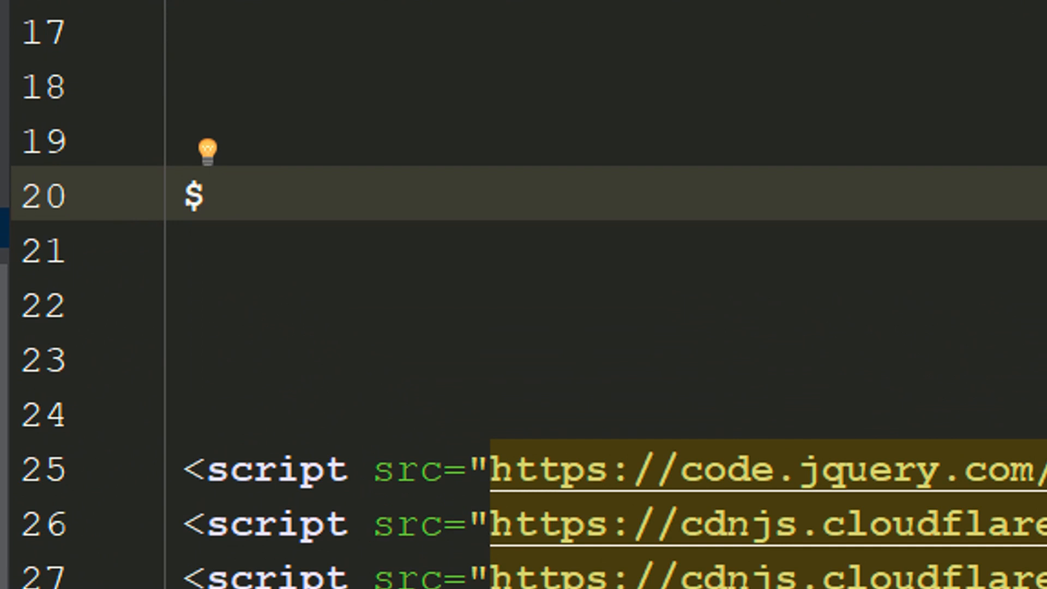
text(s_id;)
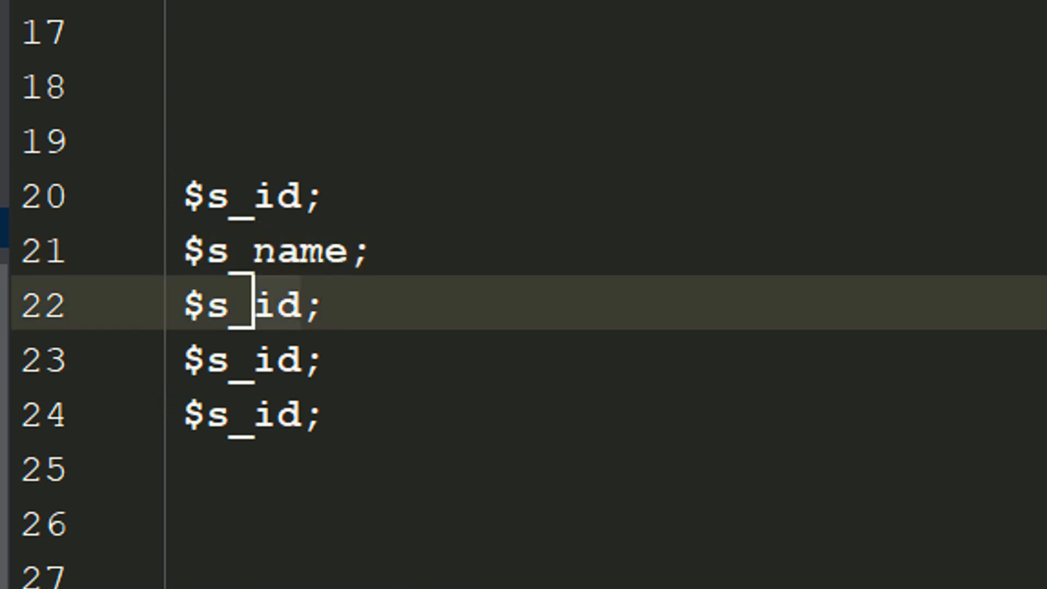
text(subjects)
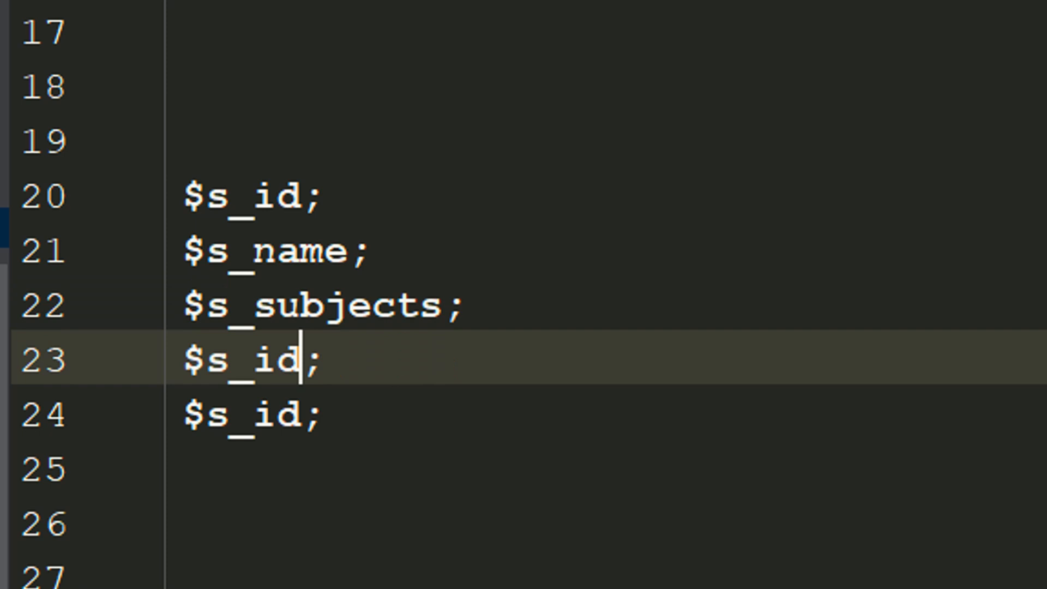
text(date)
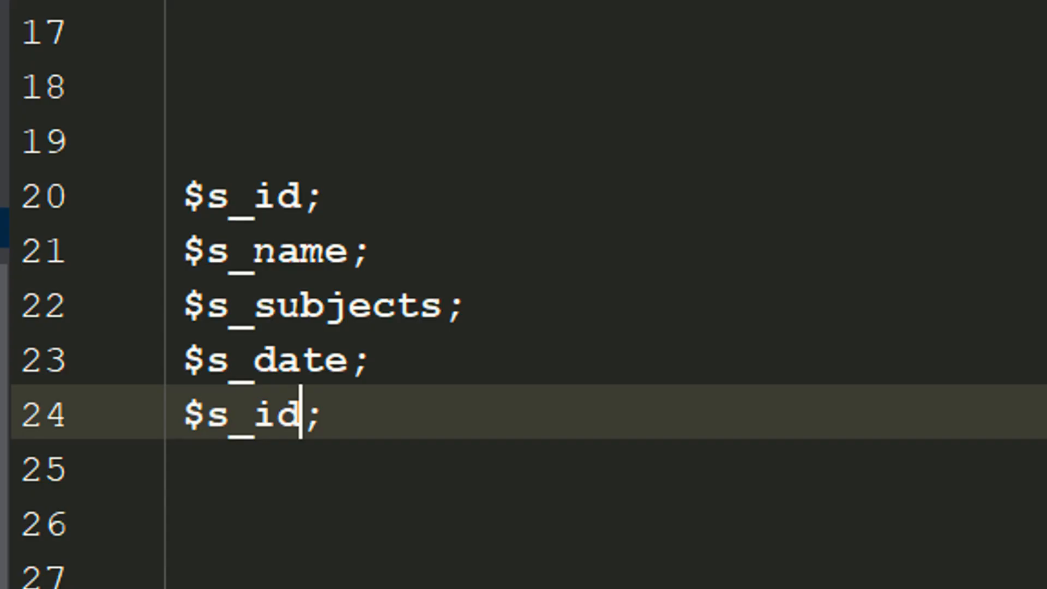
text(age)
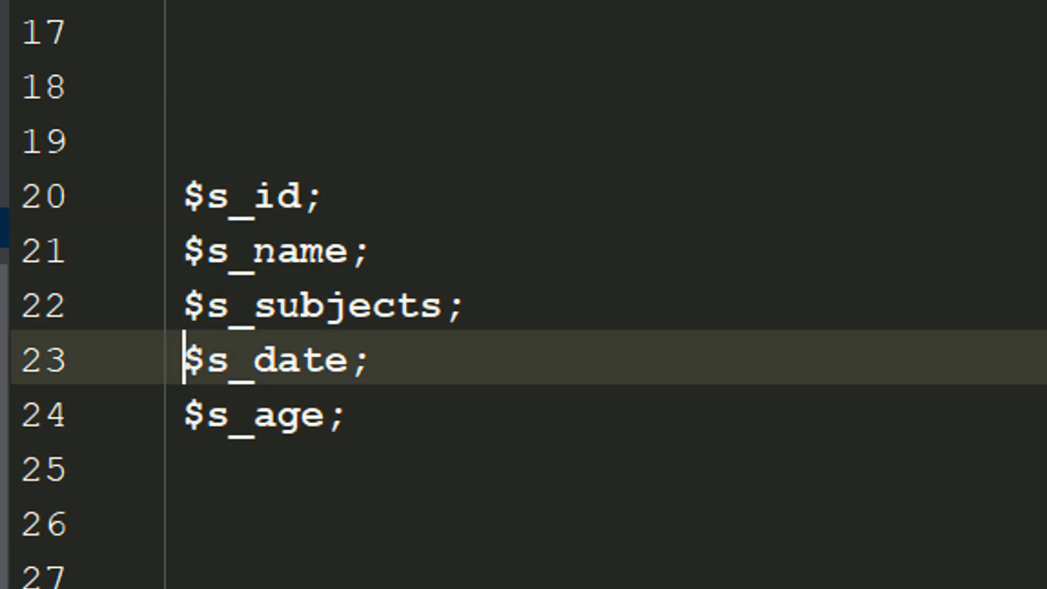
mouse_move(363, 462)
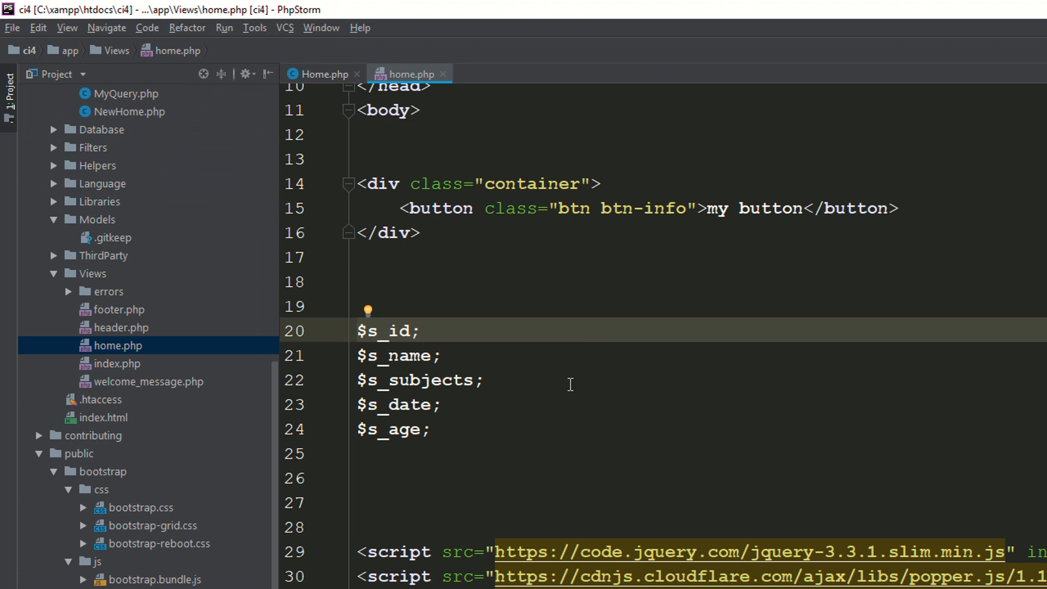
mouse_move(576, 494)
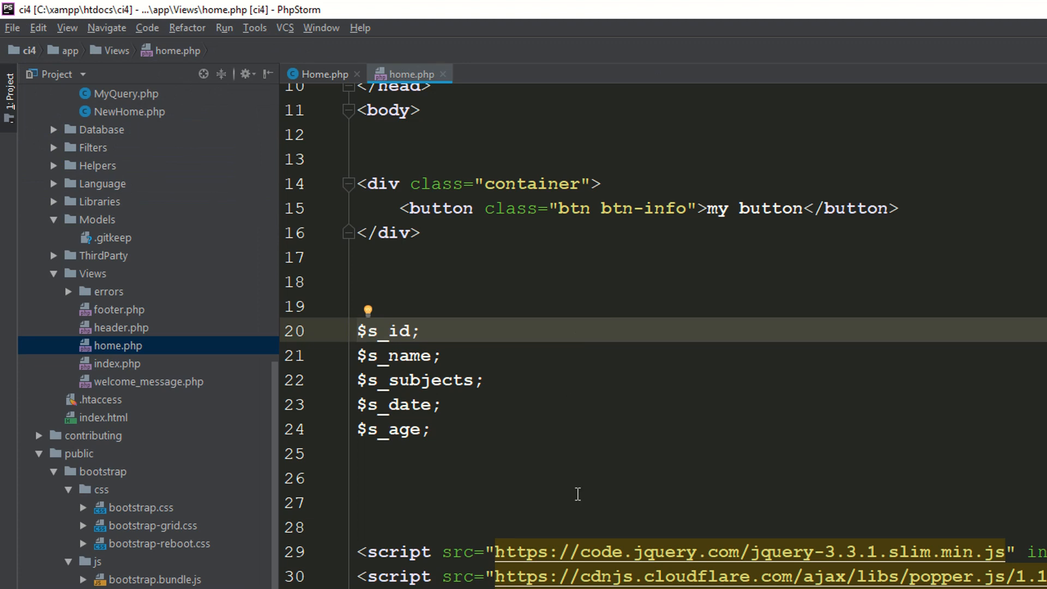
Assign $s_id = 1 and $s_name = '' on lines 20–21.
click(401, 403)
text(=)
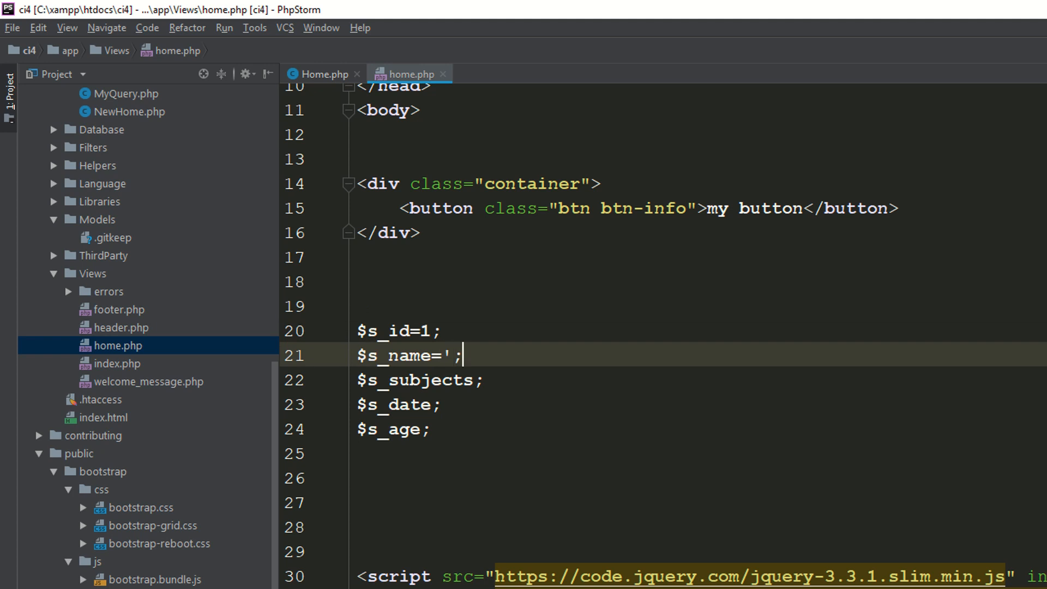
text(')
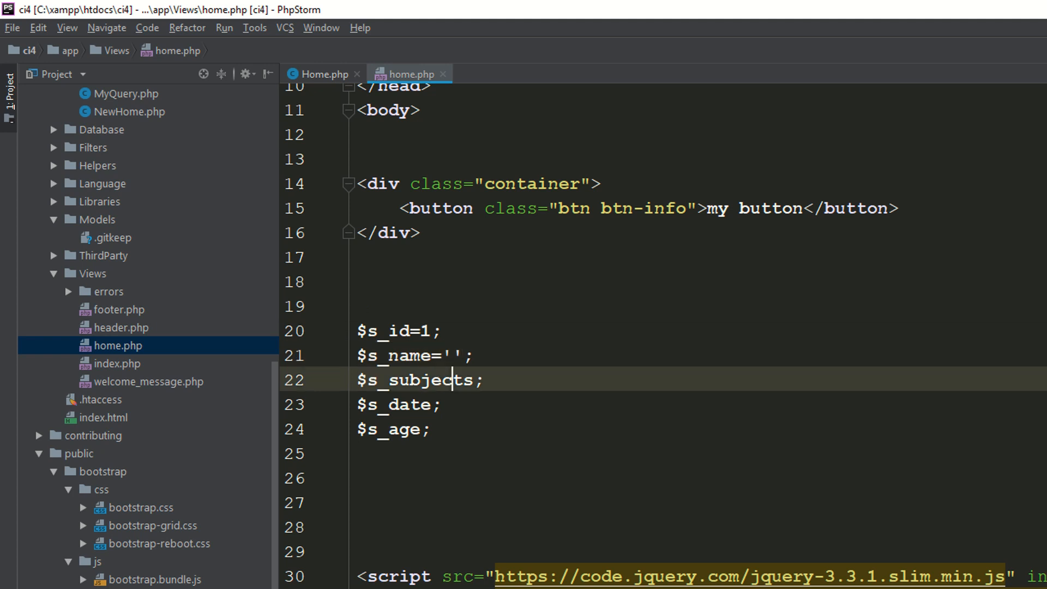